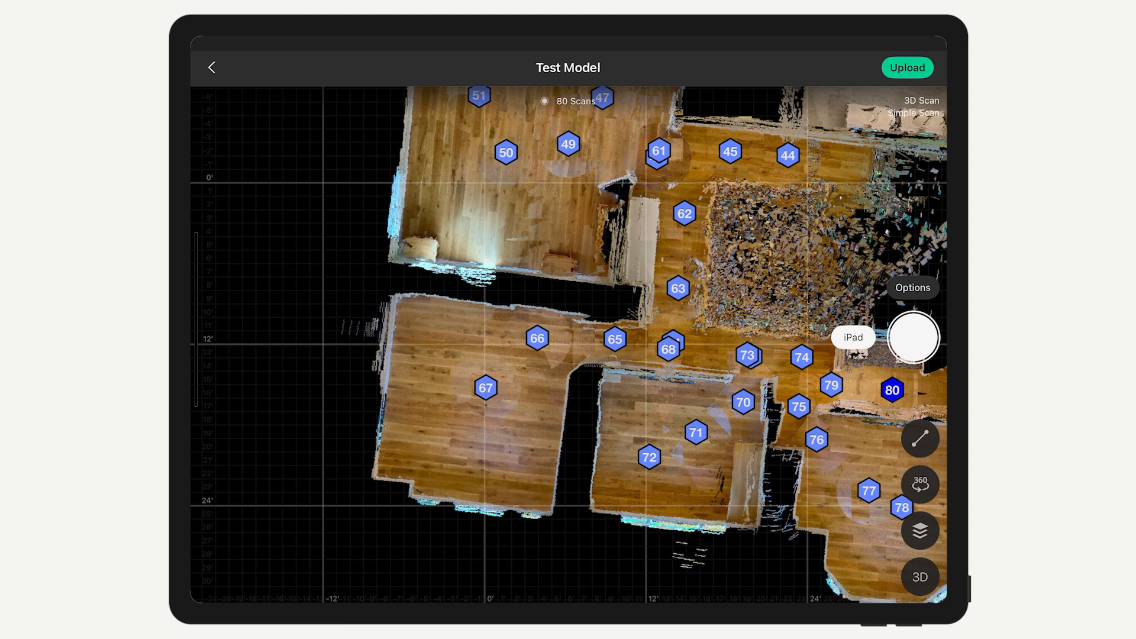
# Step: Open scan 71 on the Test Model floor plan to show its preview and options
pyautogui.click(696, 433)
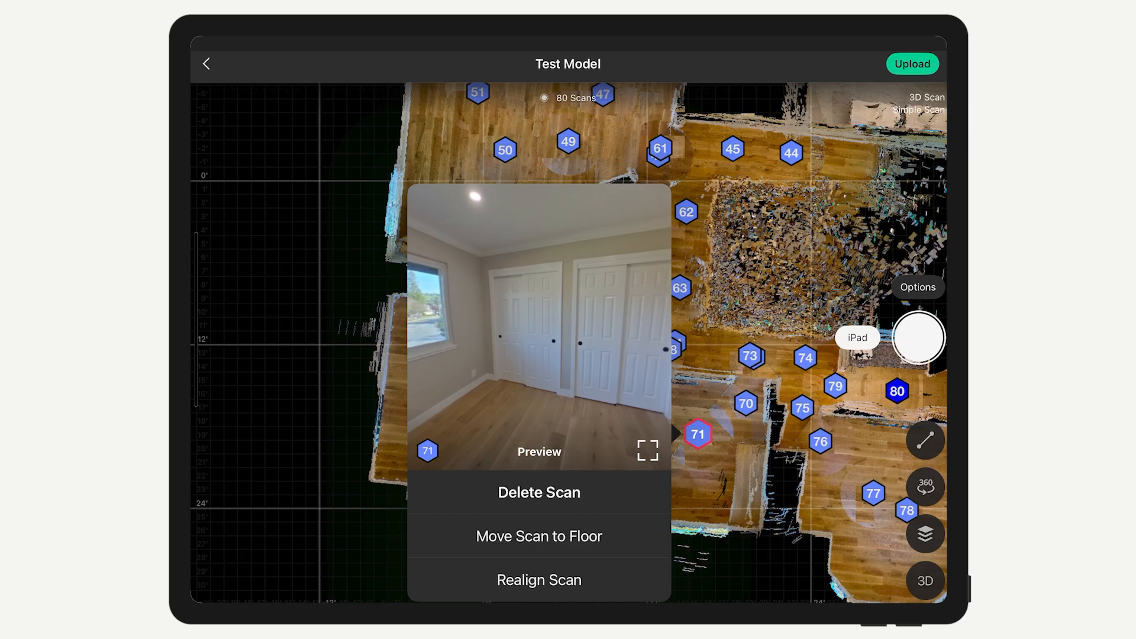
# Step: Choose Delete Scan from the options panel of scan 71
pyautogui.click(539, 536)
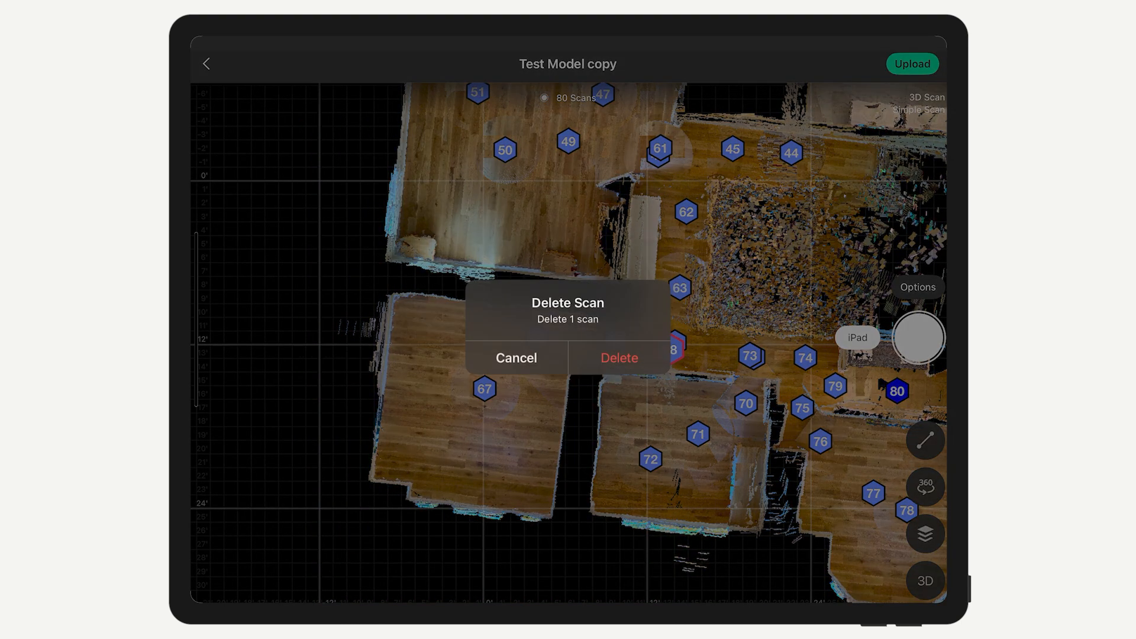
# Step: Confirm deleting the scan and accept the Orphaned Scans warning
pyautogui.click(619, 358)
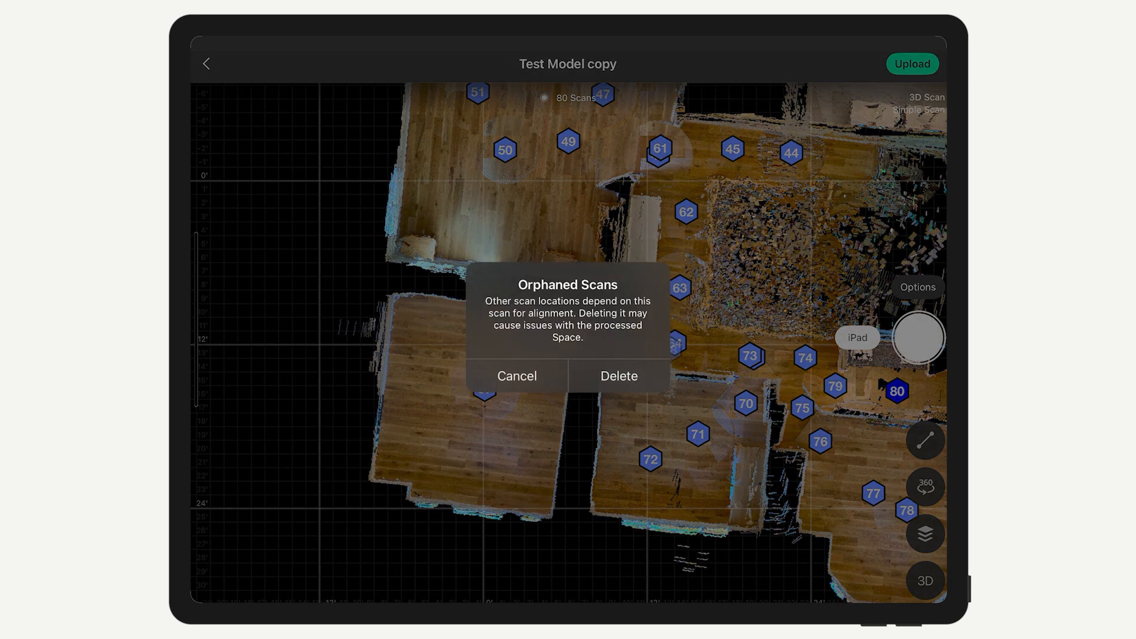
pyautogui.click(617, 376)
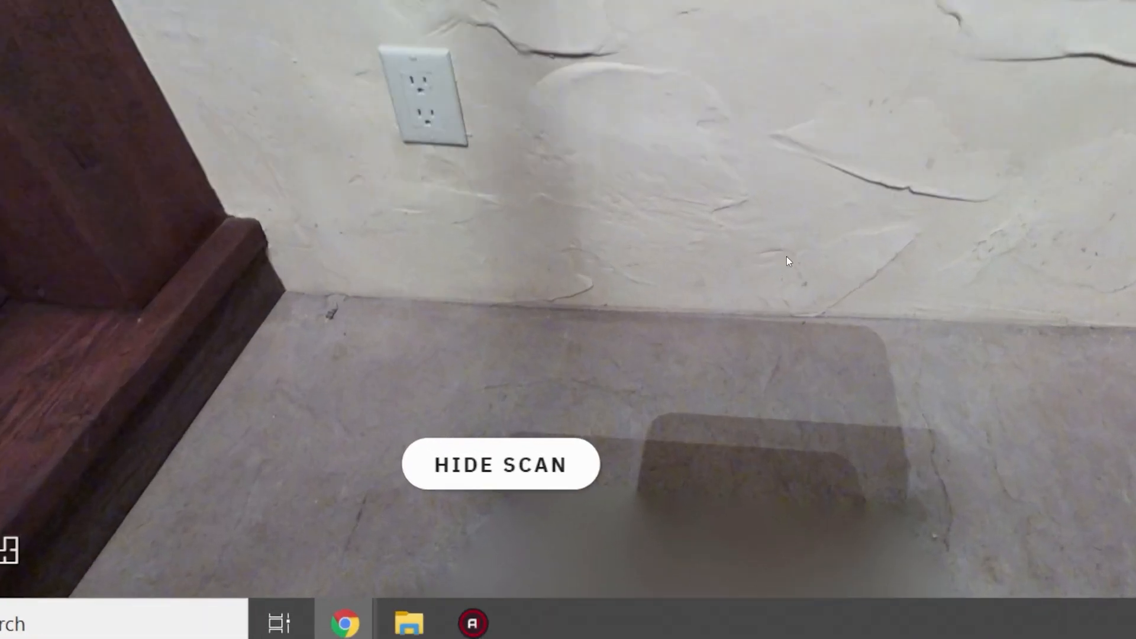
# Step: Hide the scan position, show it again, then scroll the Floor 1 scan list
pyautogui.click(500, 465)
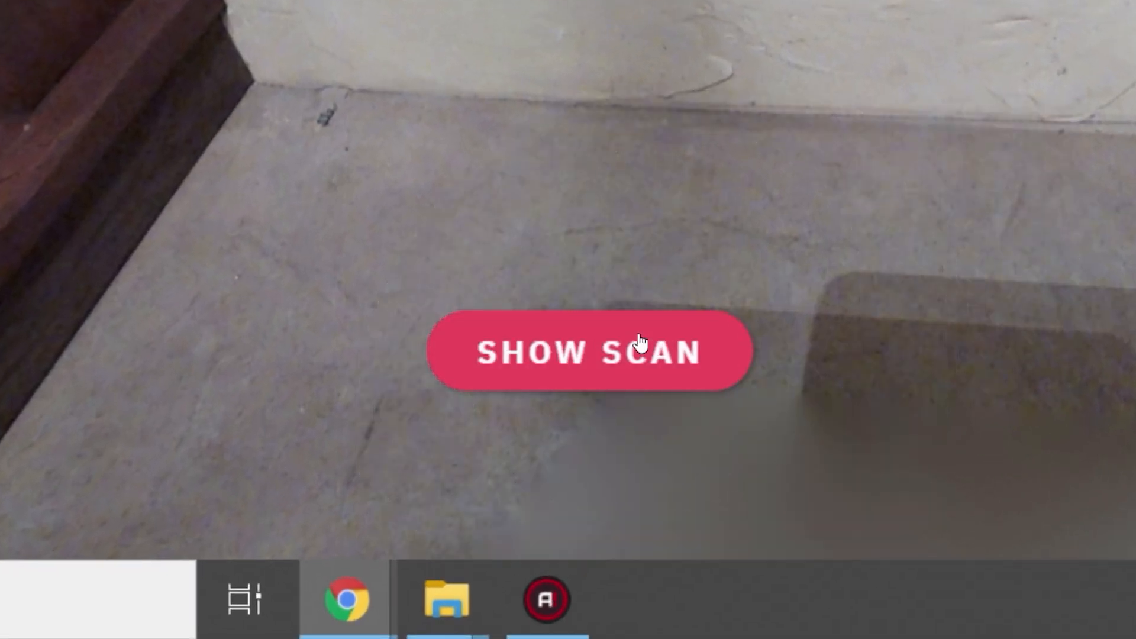
pyautogui.click(587, 353)
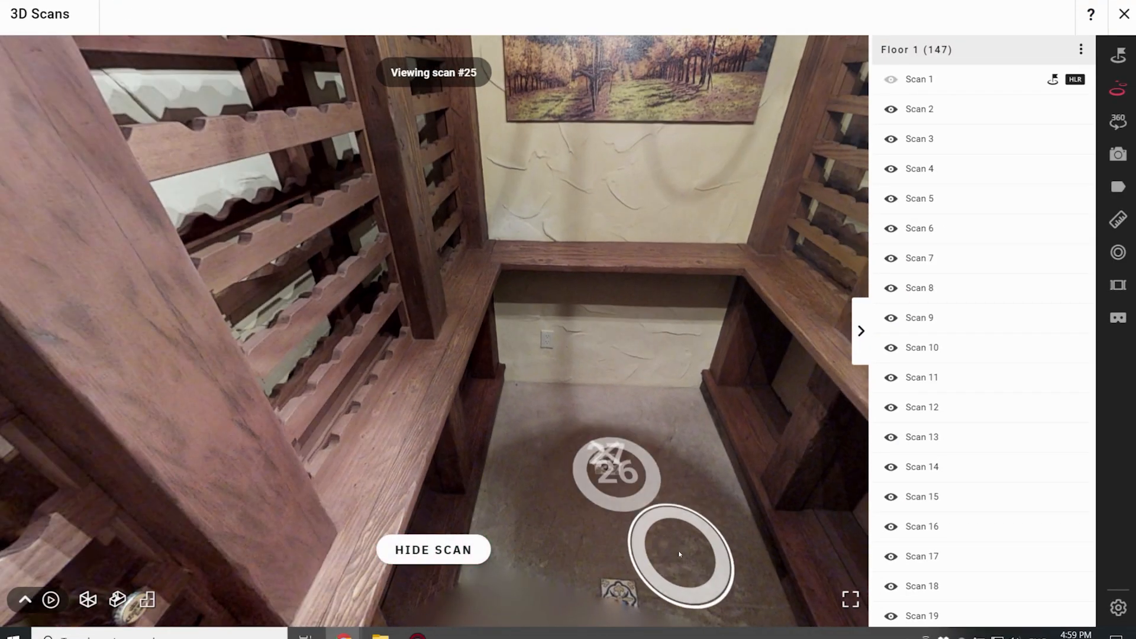
pyautogui.scroll(-3)
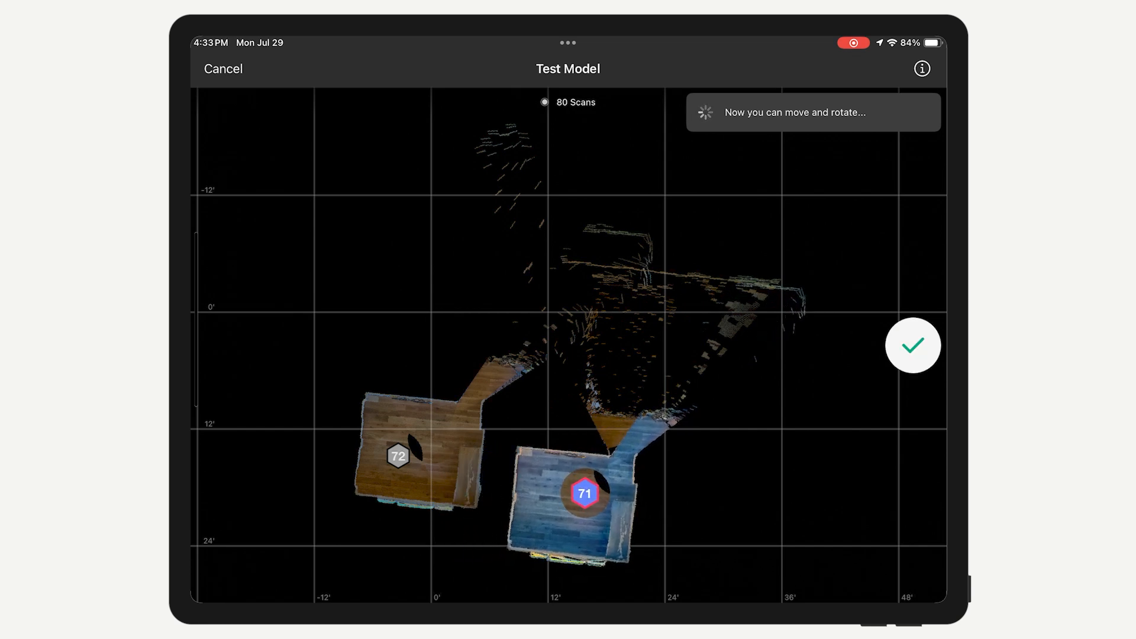
# Step: Confirm scan 71's new position beside scans 70 and 72, selecting all three
pyautogui.click(913, 345)
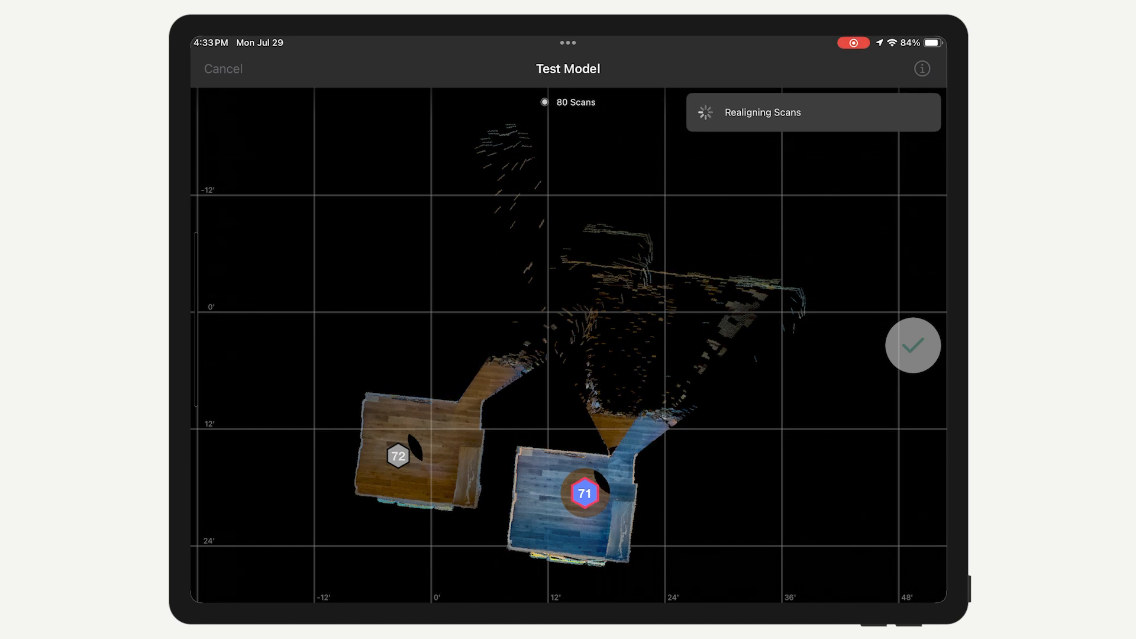
pyautogui.click(913, 346)
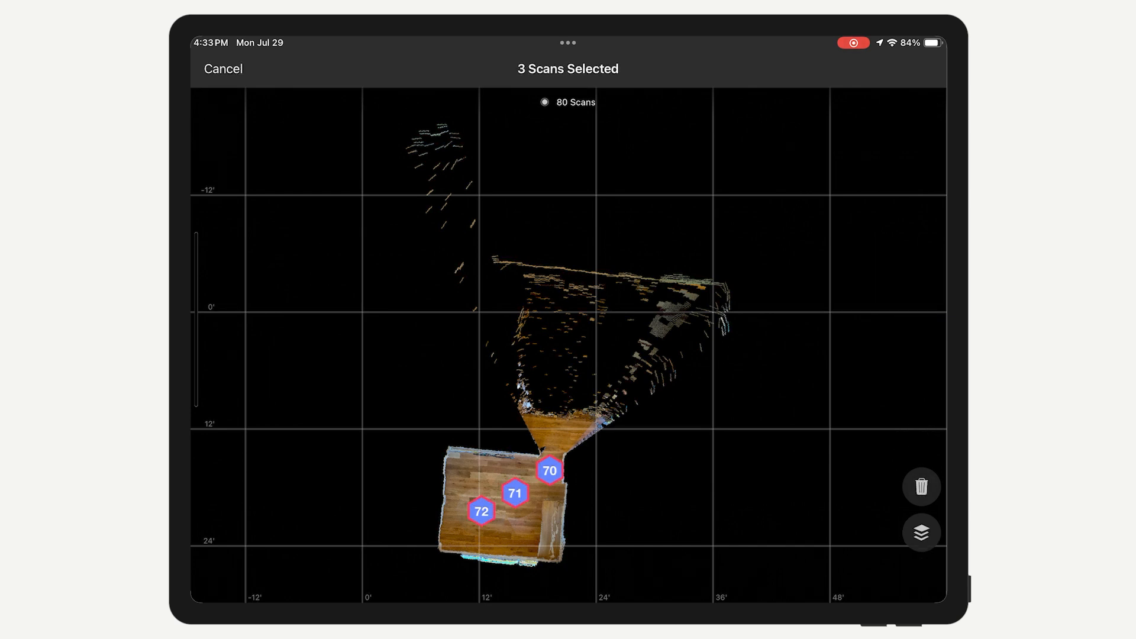
# Step: Pick a destination floor for scans 70, 71 and 72 from the Select Floor list
pyautogui.click(920, 532)
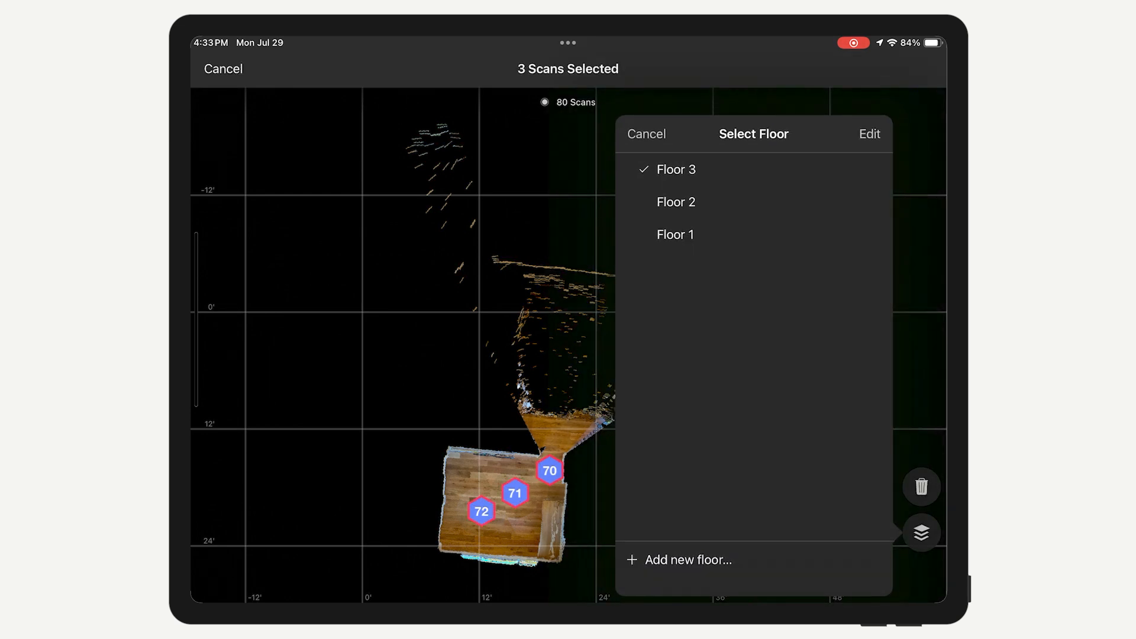
pyautogui.click(645, 134)
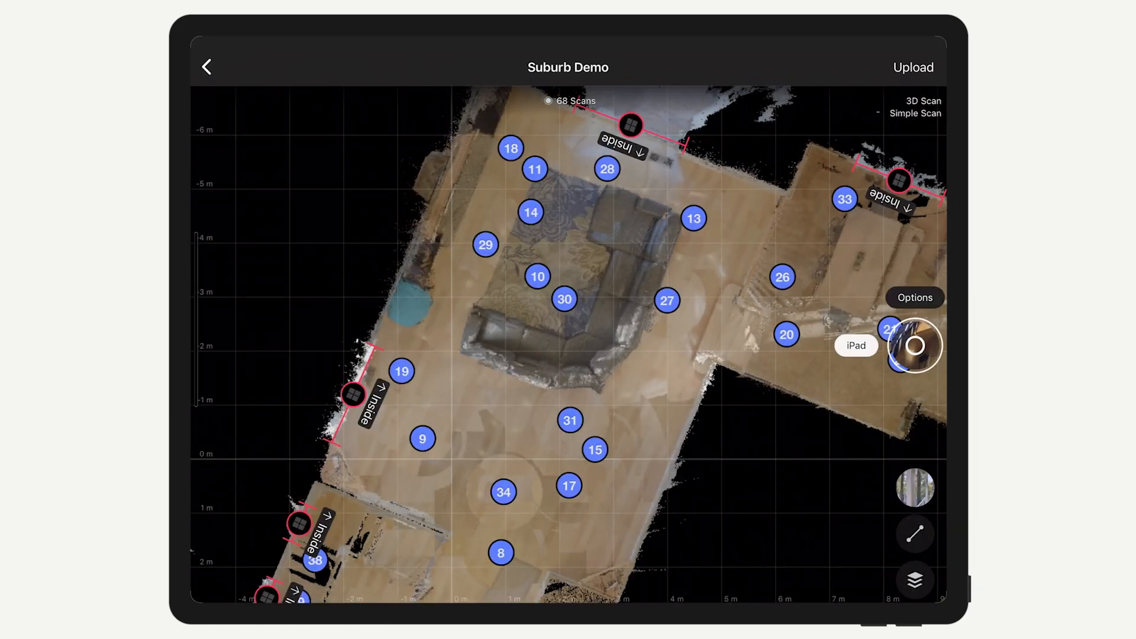
# Step: Select scan 27, then add scans 13, 26, 20, 21, 25 and 33
pyautogui.click(666, 301)
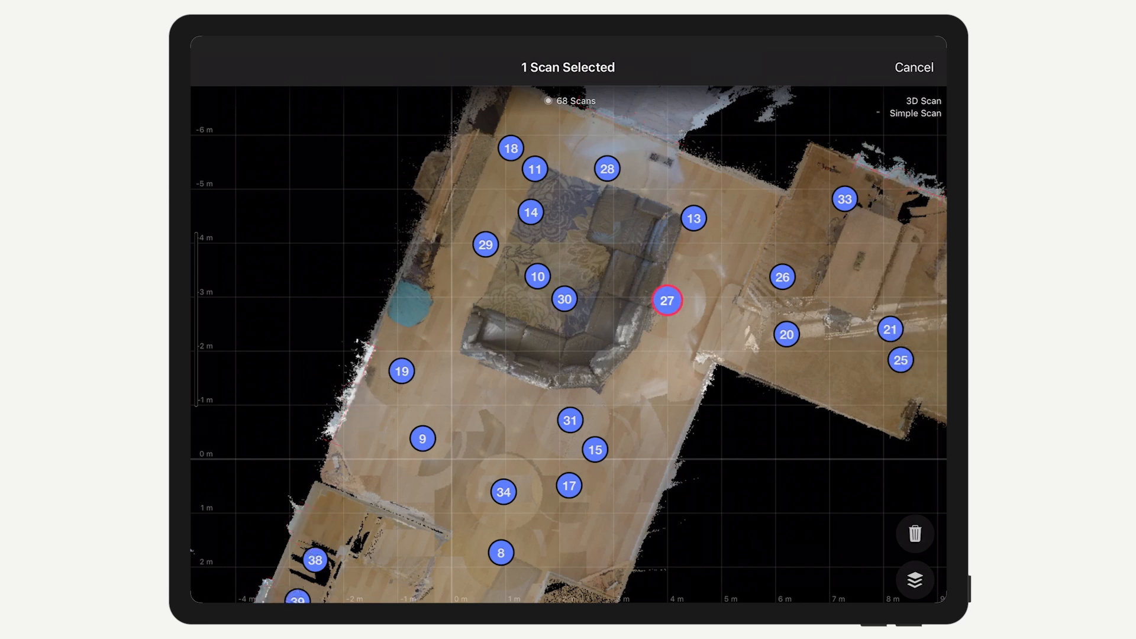
pyautogui.click(782, 277)
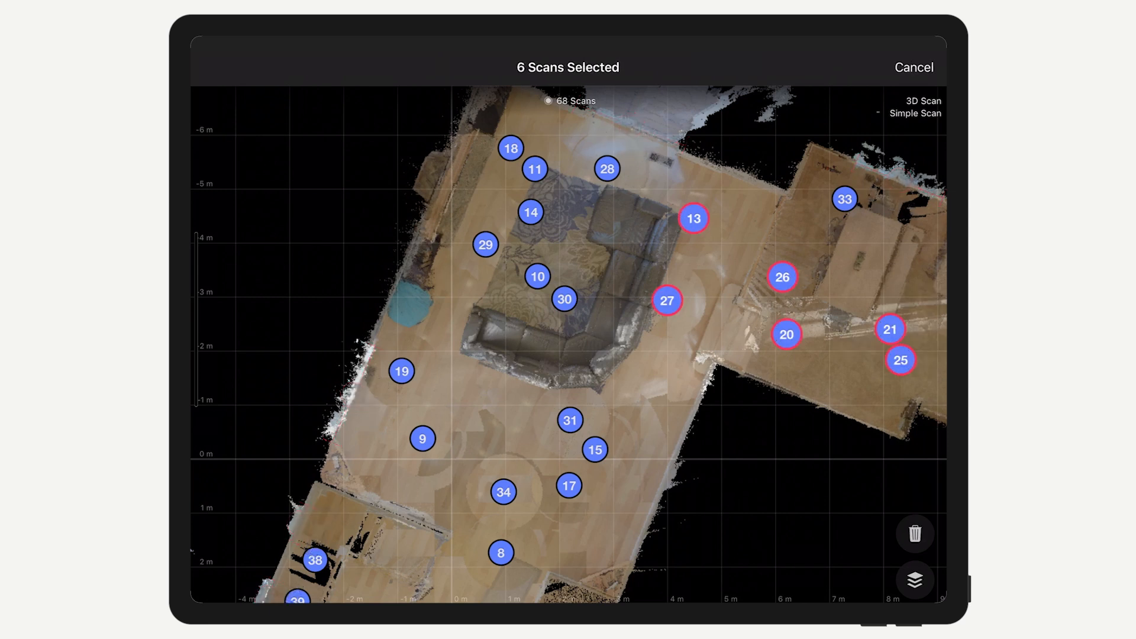
pyautogui.click(844, 199)
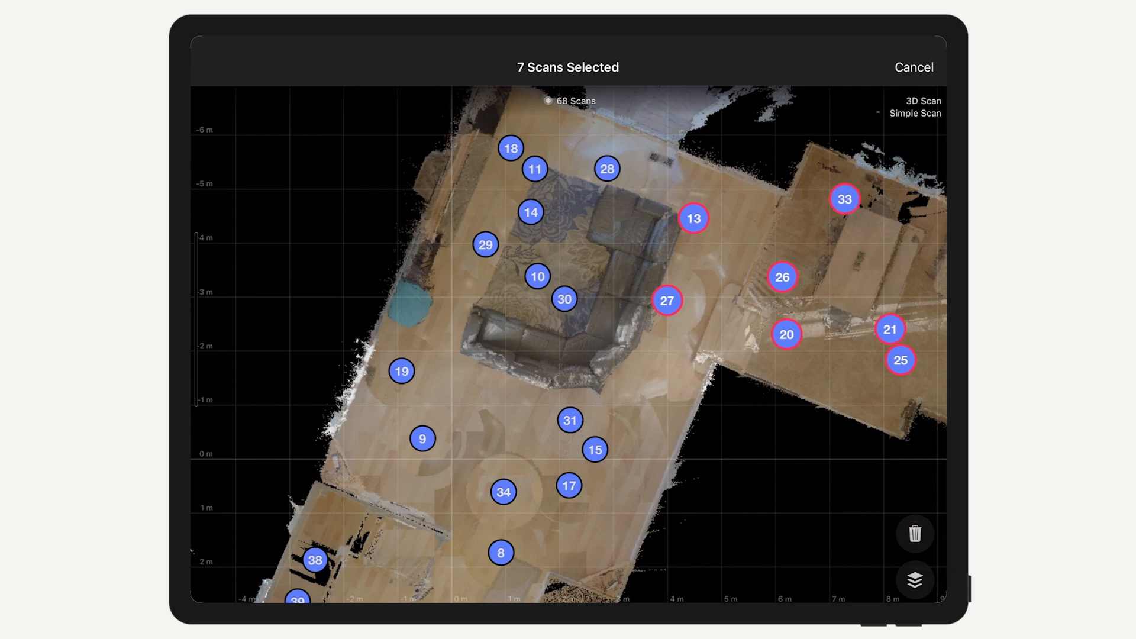